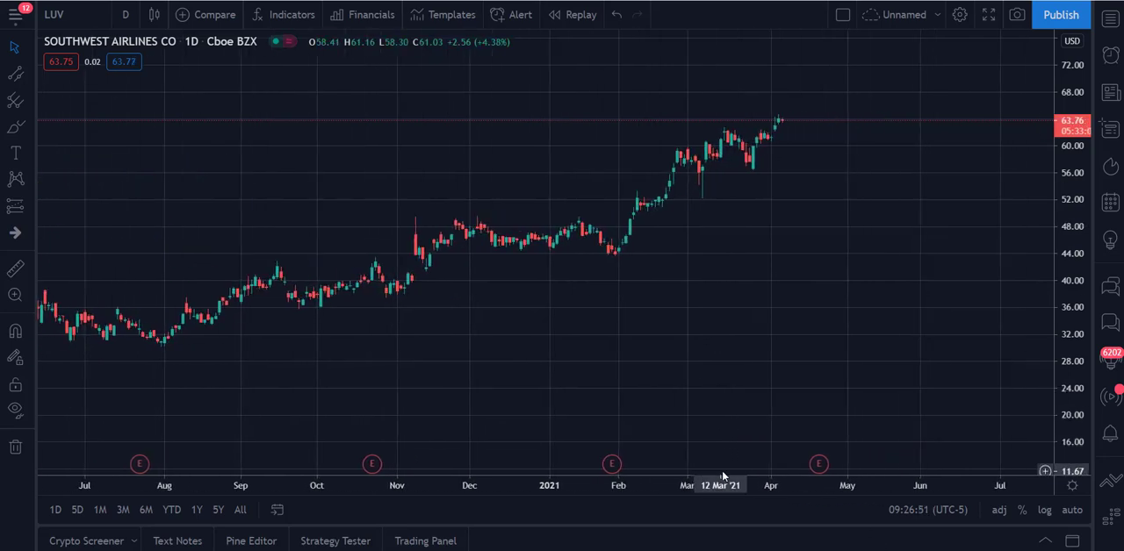
pyautogui.moveTo(626, 250)
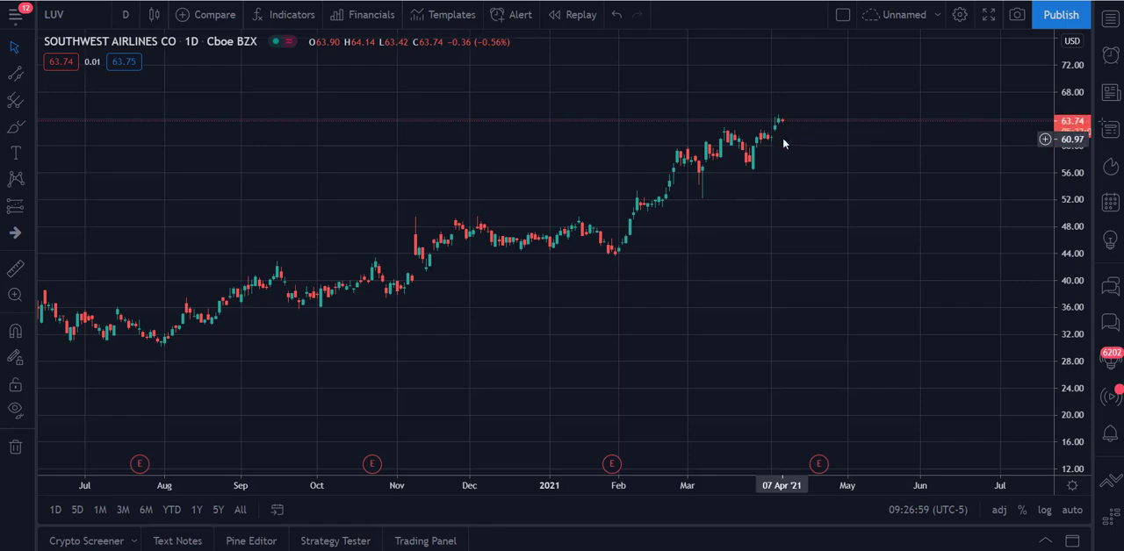
pyautogui.moveTo(786, 153)
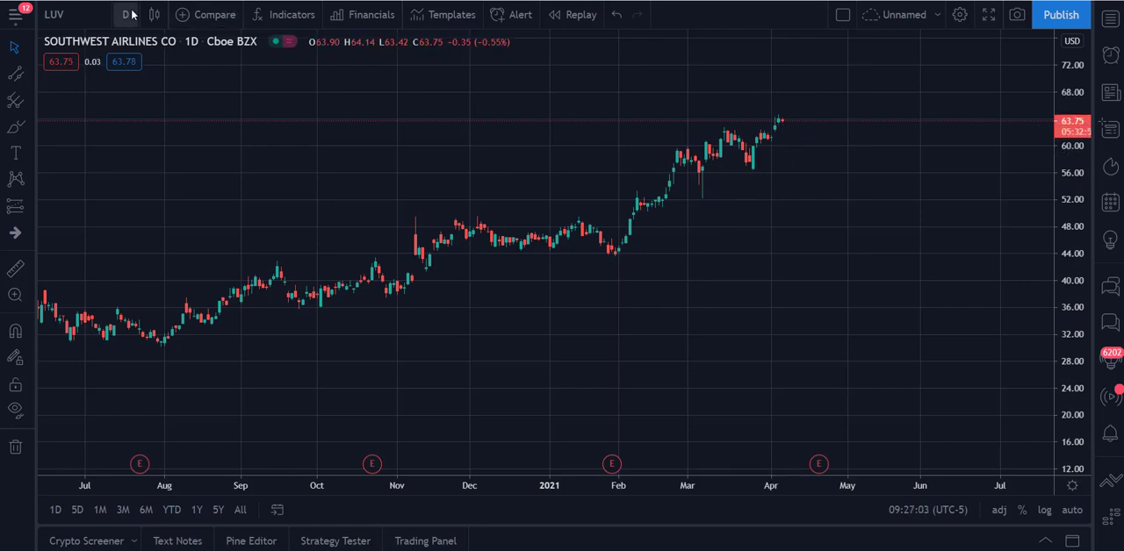
# - Change the LUV chart interval from daily to 5-minute candles, briefly passing through 15-minute
pyautogui.click(127, 14)
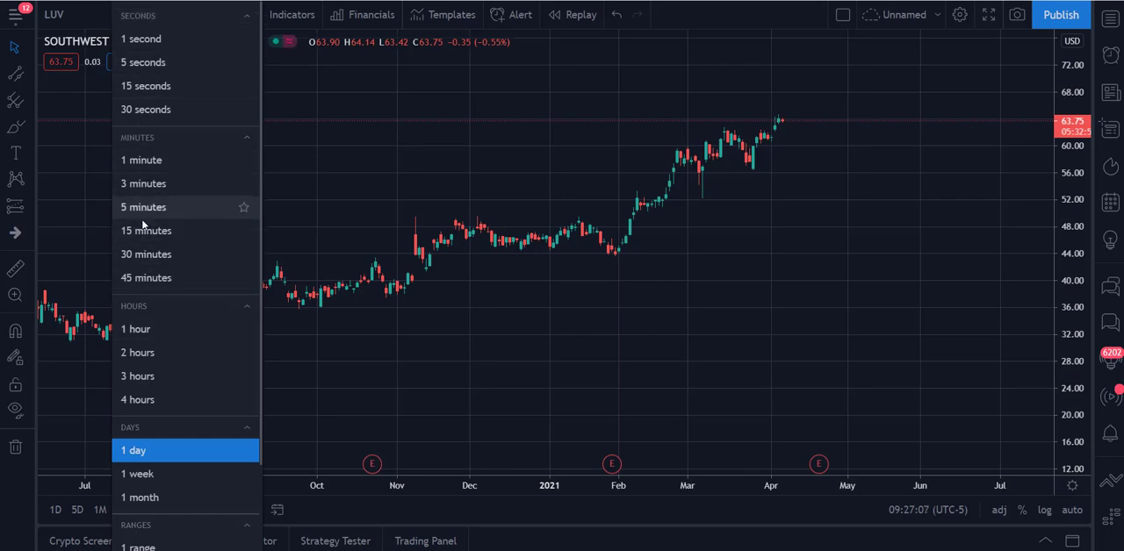
pyautogui.click(147, 230)
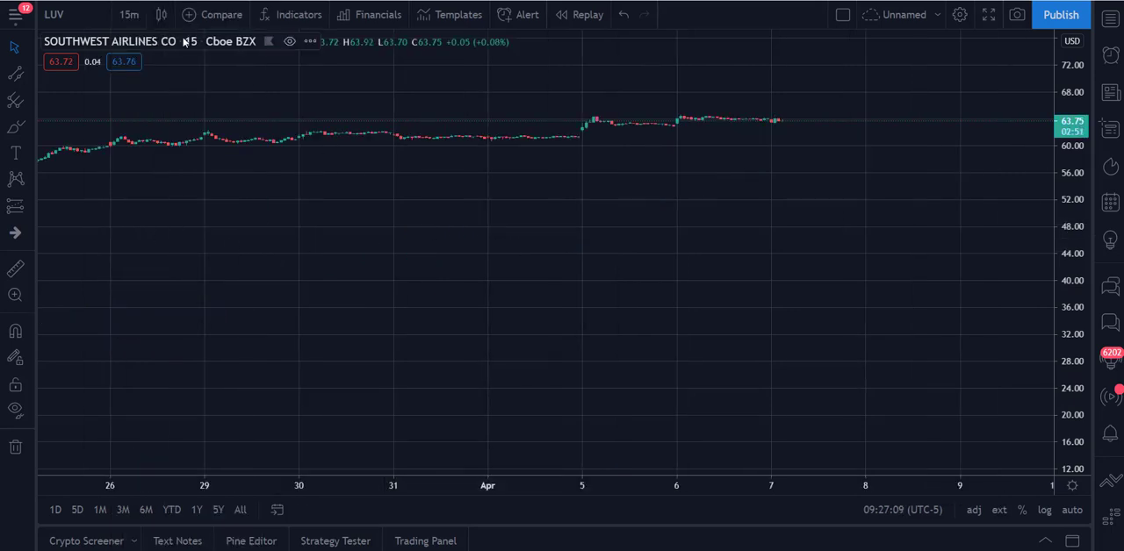
pyautogui.click(129, 15)
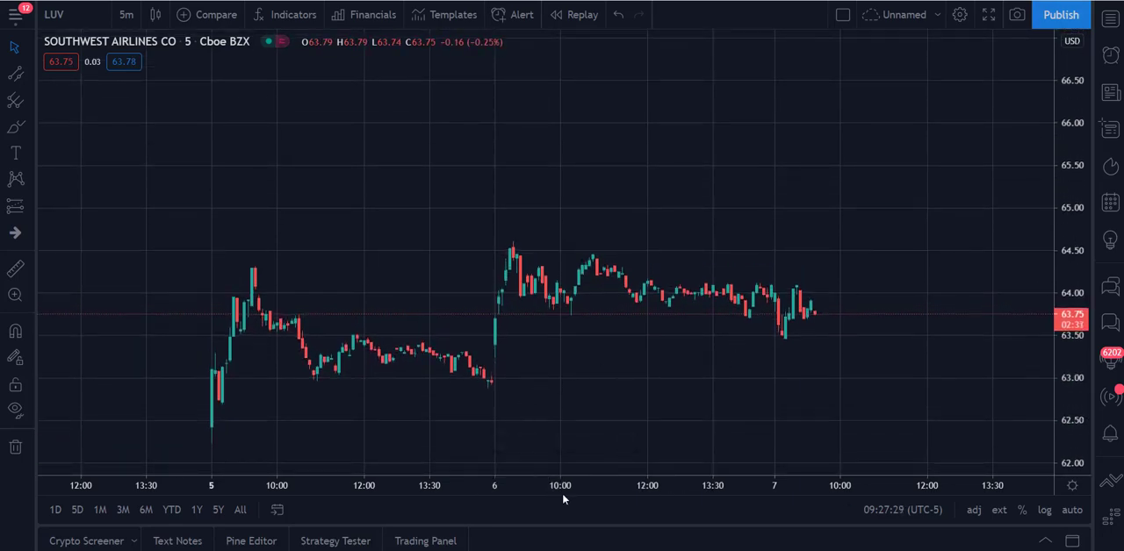
pyautogui.moveTo(797, 372)
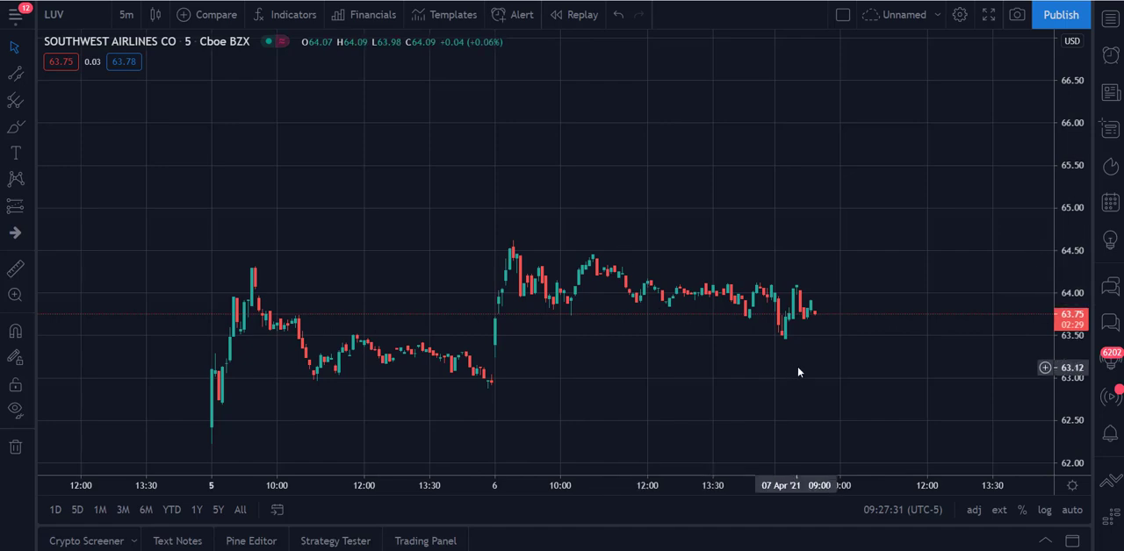
pyautogui.moveTo(793, 295)
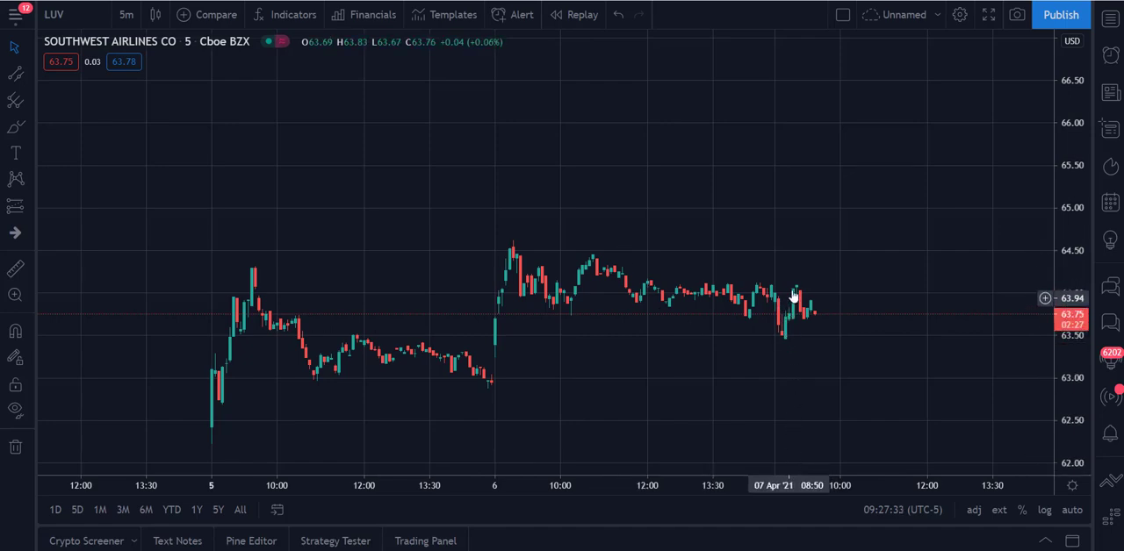
pyautogui.moveTo(806, 323)
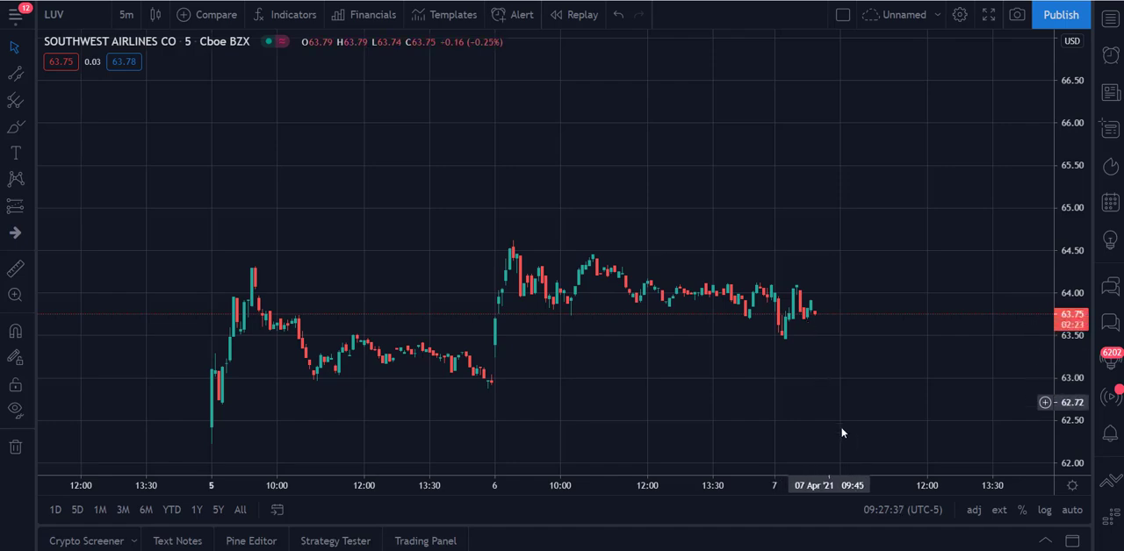
pyautogui.moveTo(815, 314)
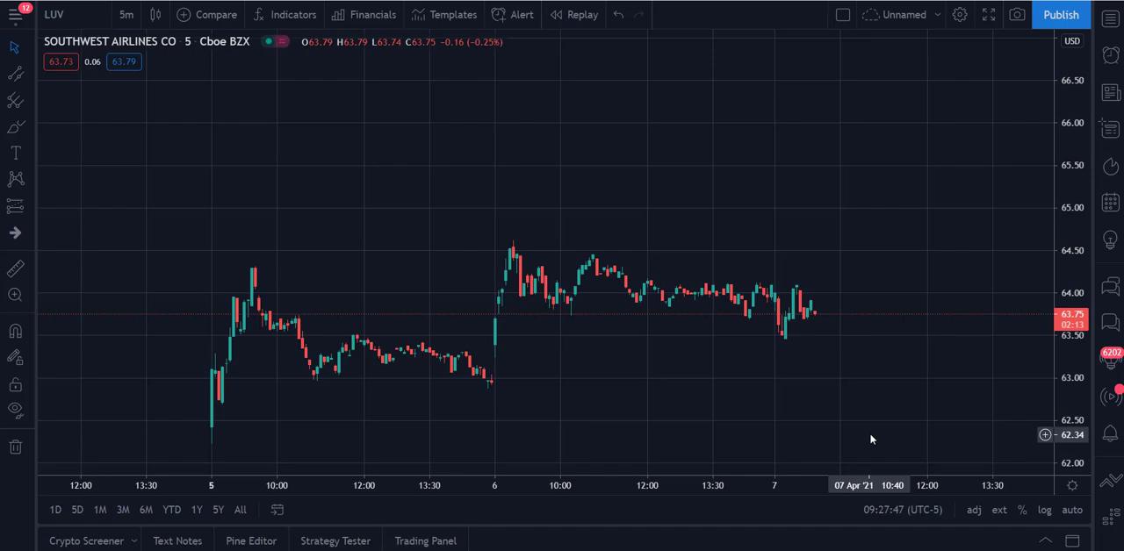
pyautogui.moveTo(531, 398)
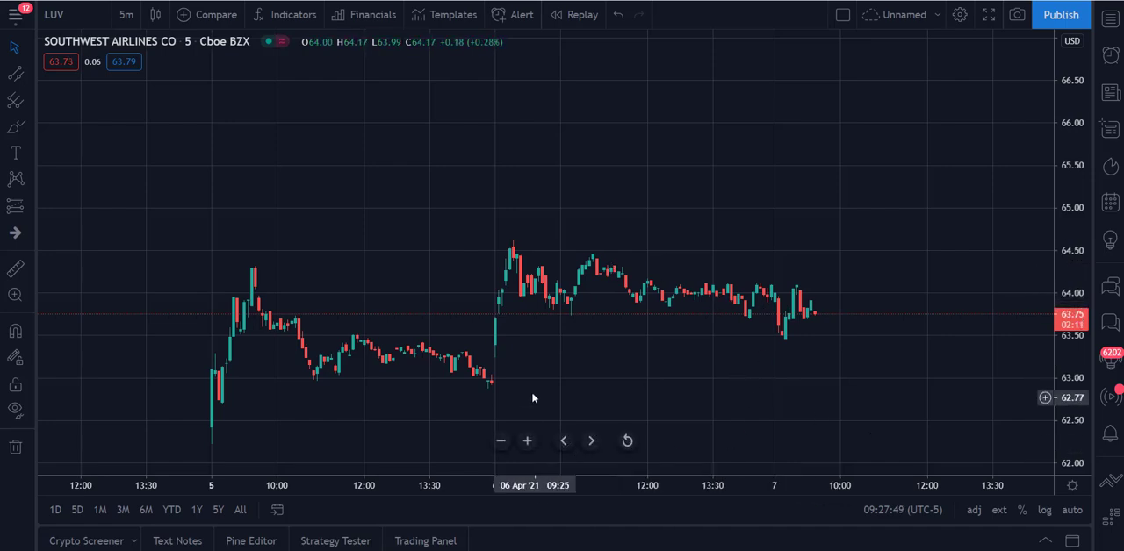
pyautogui.moveTo(624, 375)
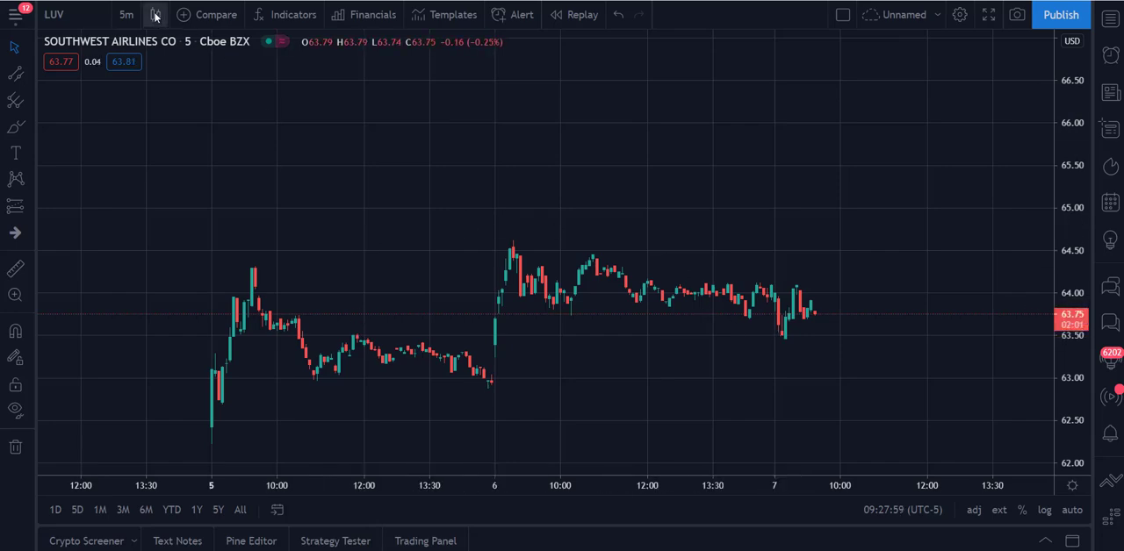
# - Add two Moving Average indicators to the LUV chart from the indicator search
pyautogui.click(293, 14)
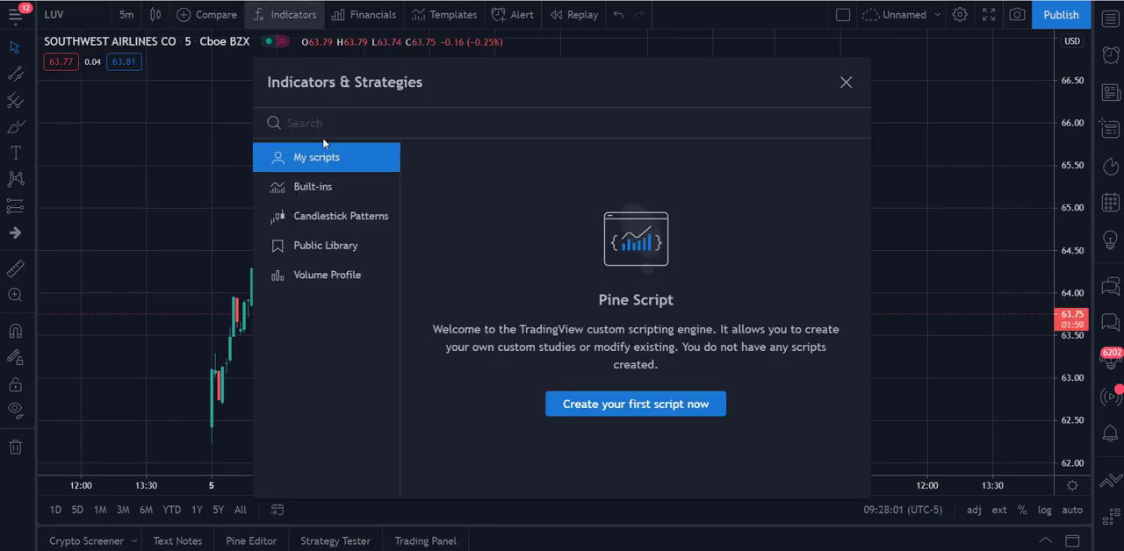
pyautogui.write('moving ave')
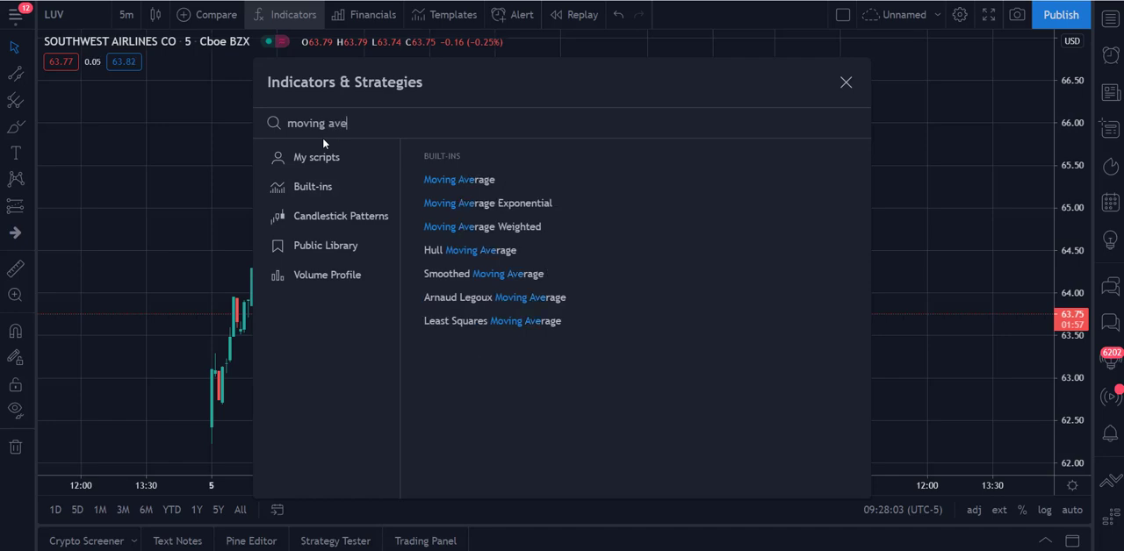
pyautogui.click(459, 179)
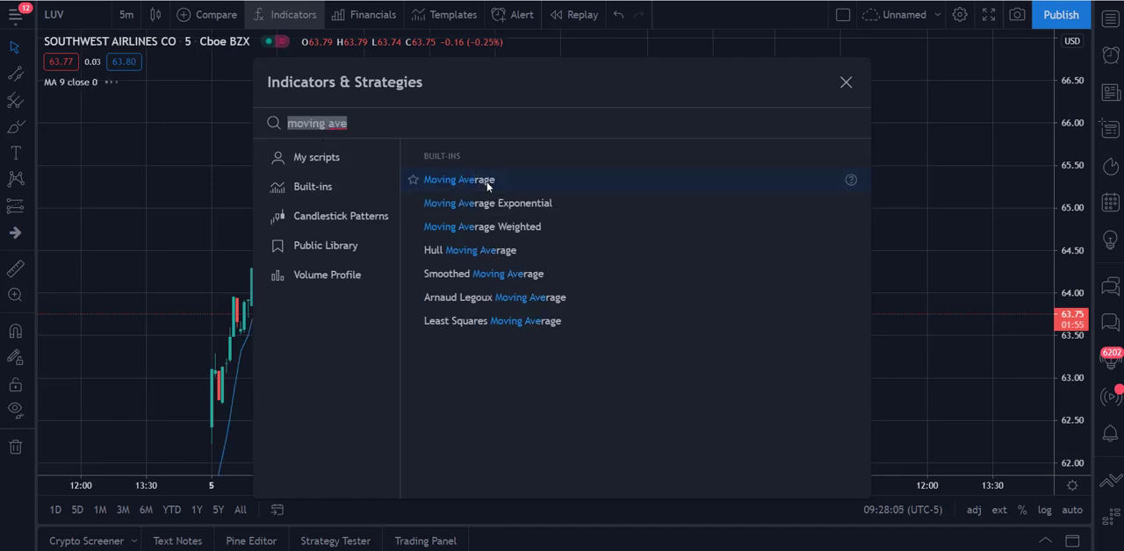
pyautogui.click(458, 179)
pyautogui.write('1')
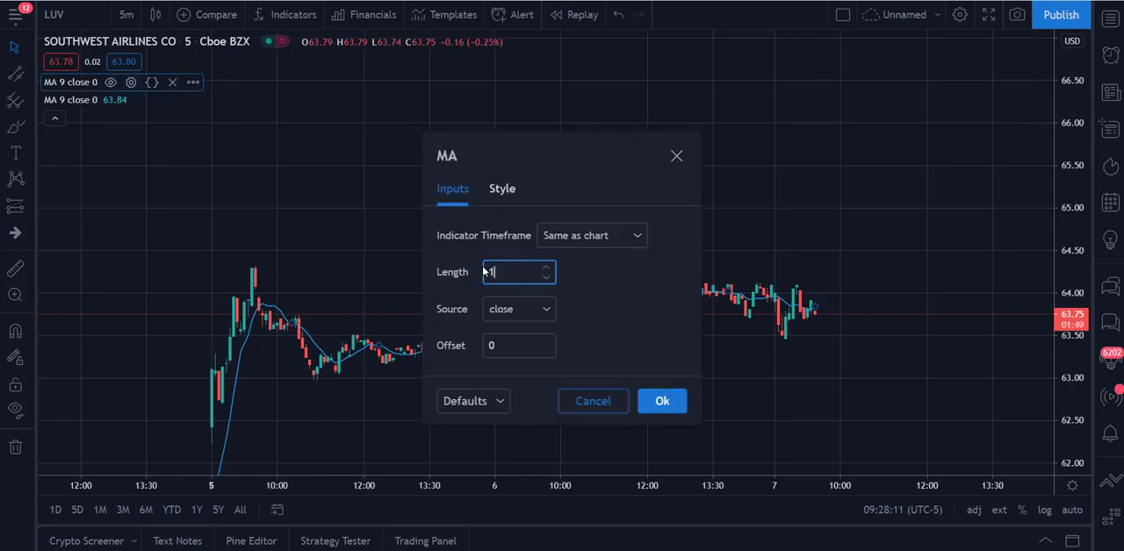
# - Recolour the 10-period average line and change the 9-period average's length to 20
pyautogui.click(502, 188)
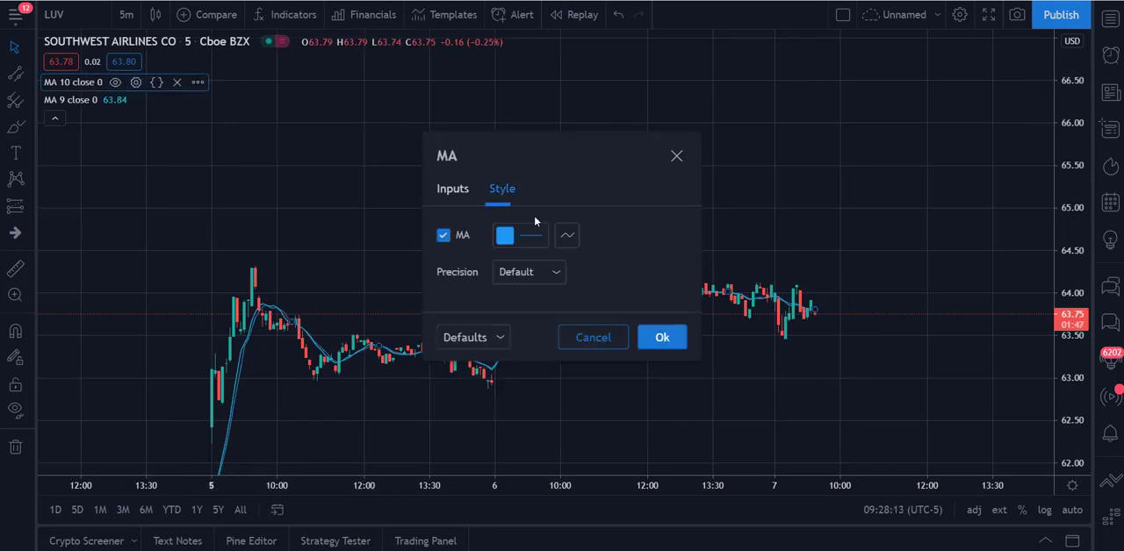
pyautogui.click(504, 235)
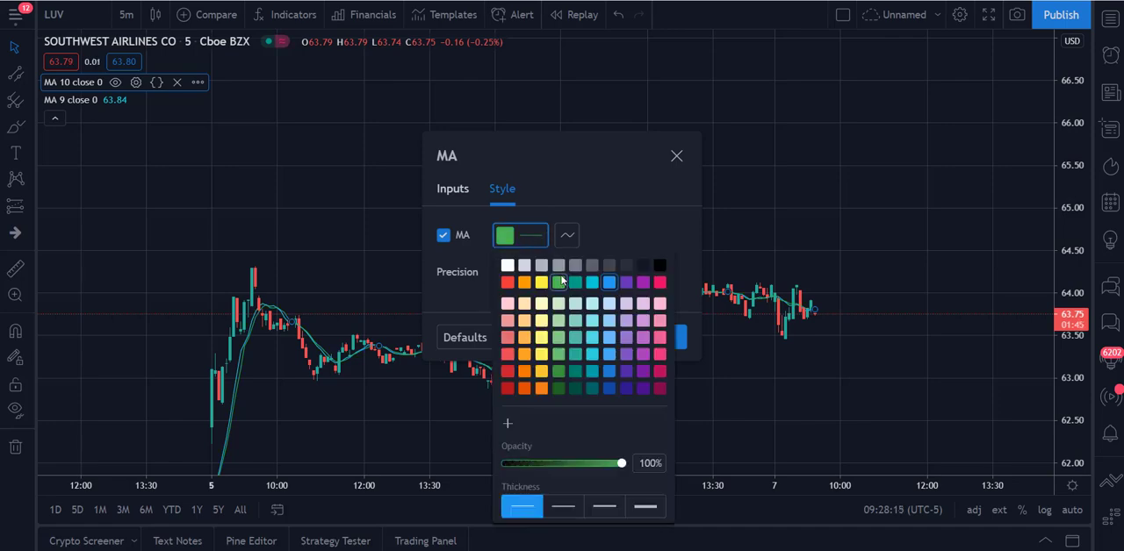
pyautogui.click(559, 282)
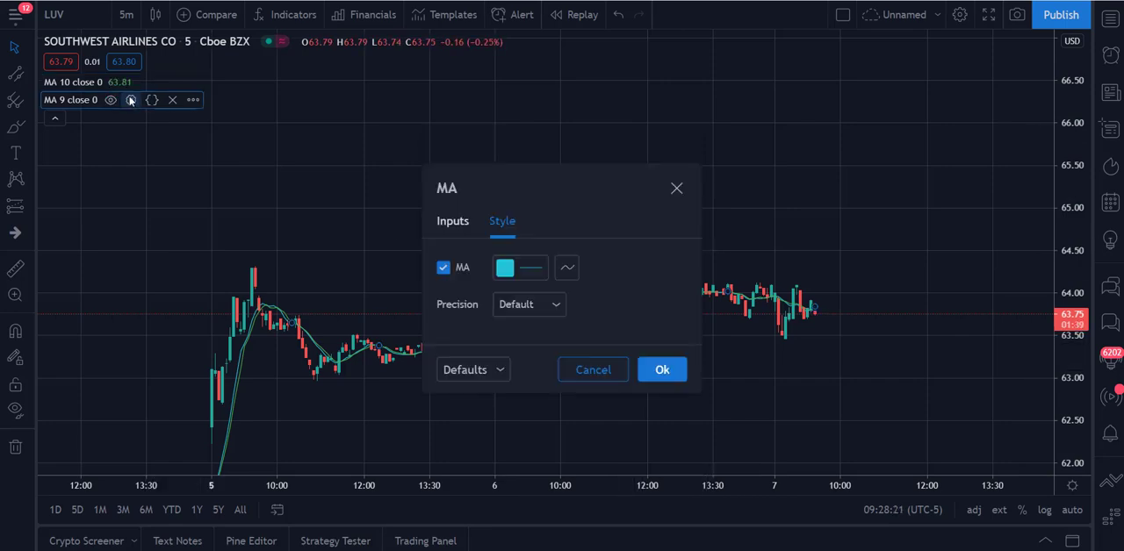
pyautogui.click(505, 268)
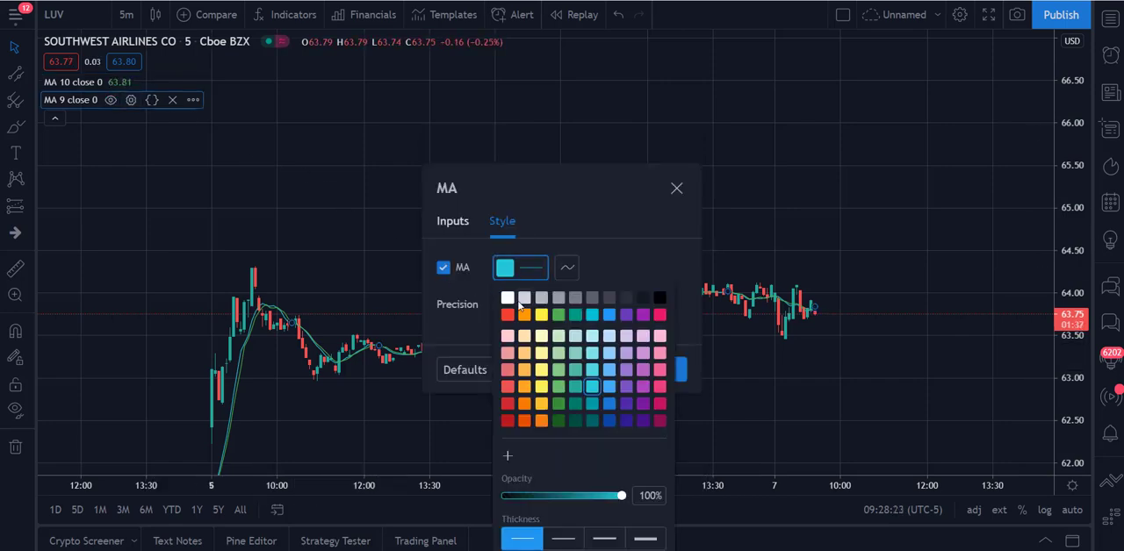
pyautogui.click(453, 221)
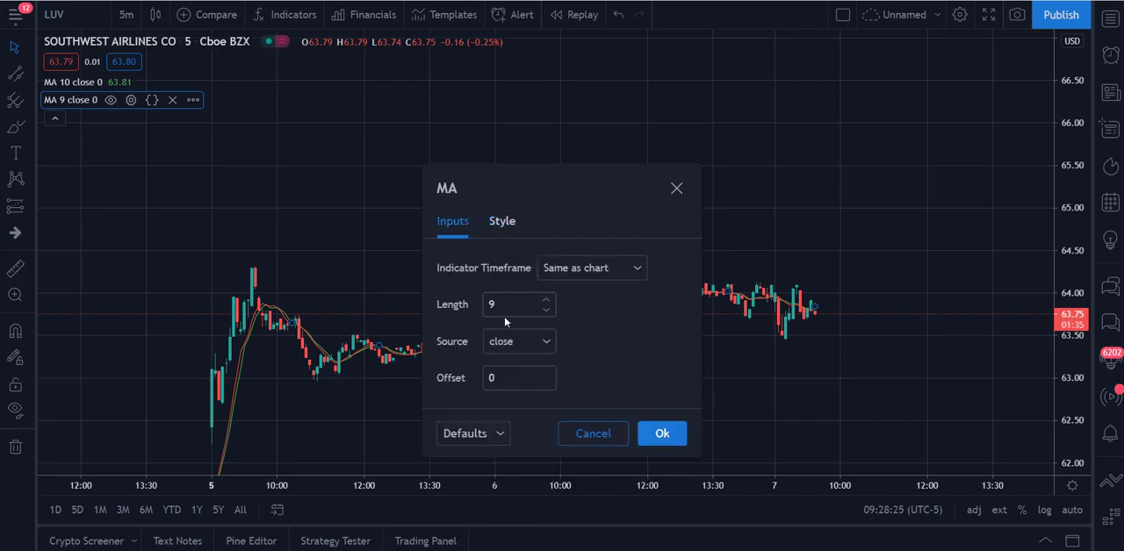
pyautogui.write('20')
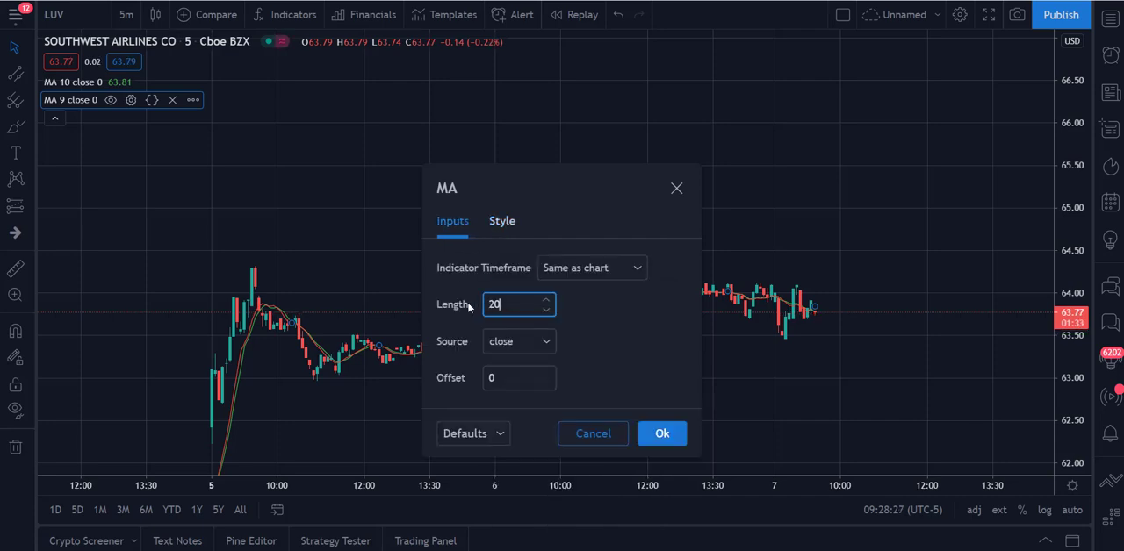
pyautogui.click(662, 433)
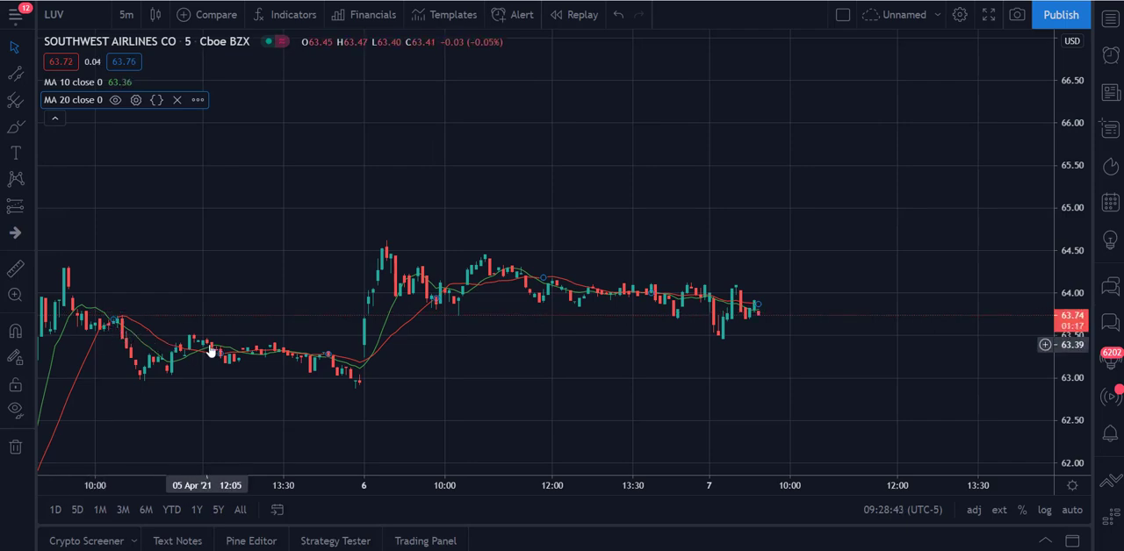
pyautogui.moveTo(342, 365)
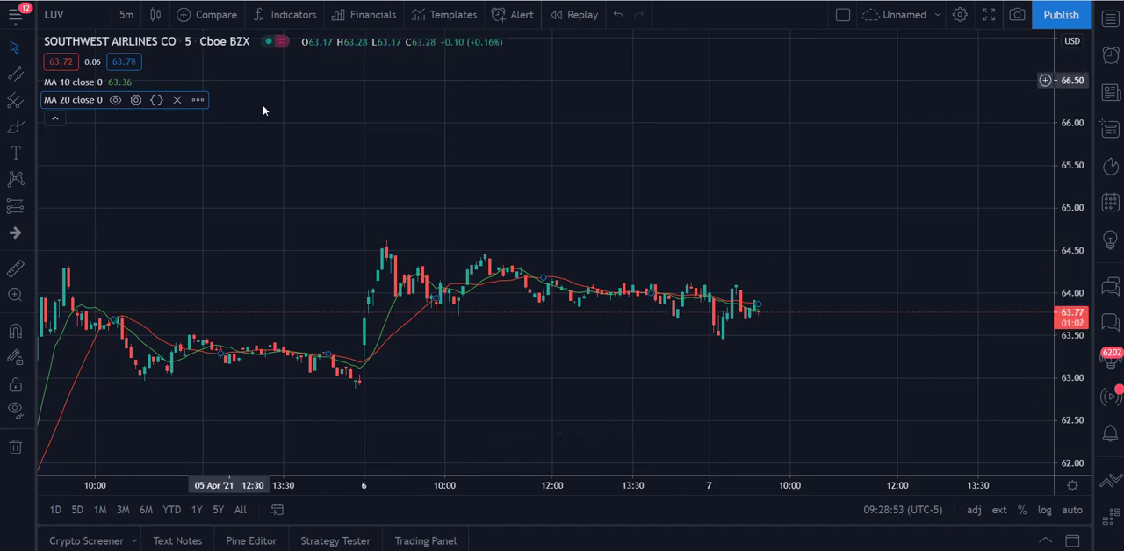
# - Set the LUV chart timeframe to 30 minutes, then to 1 hour
pyautogui.click(125, 15)
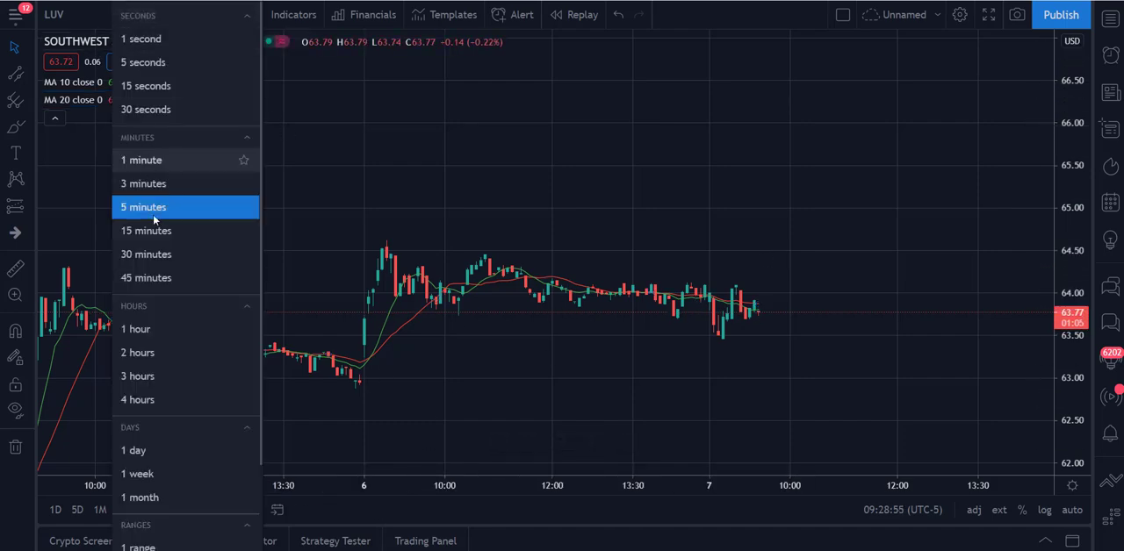
pyautogui.click(146, 254)
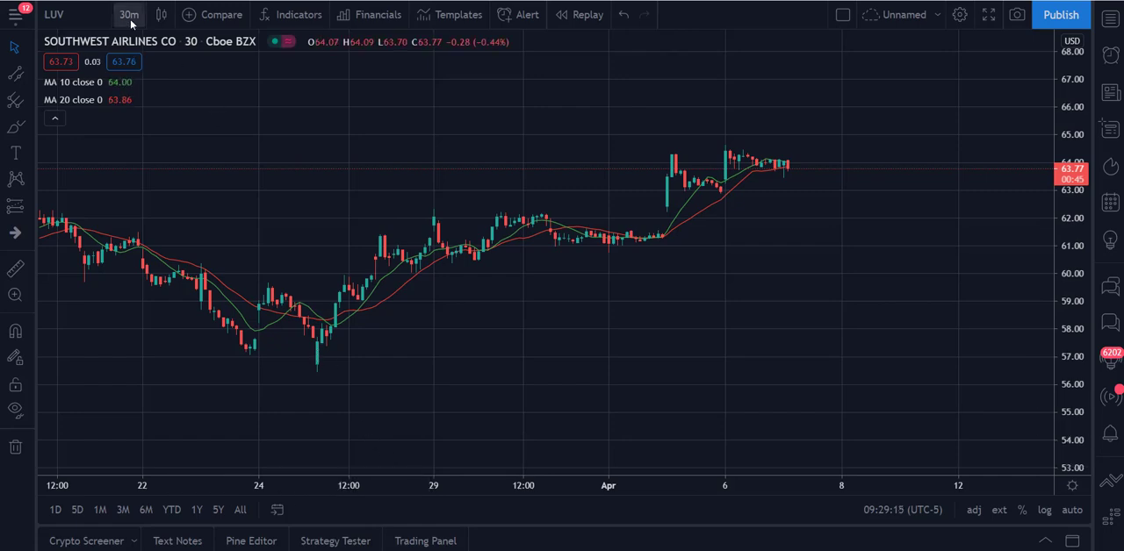
pyautogui.click(128, 14)
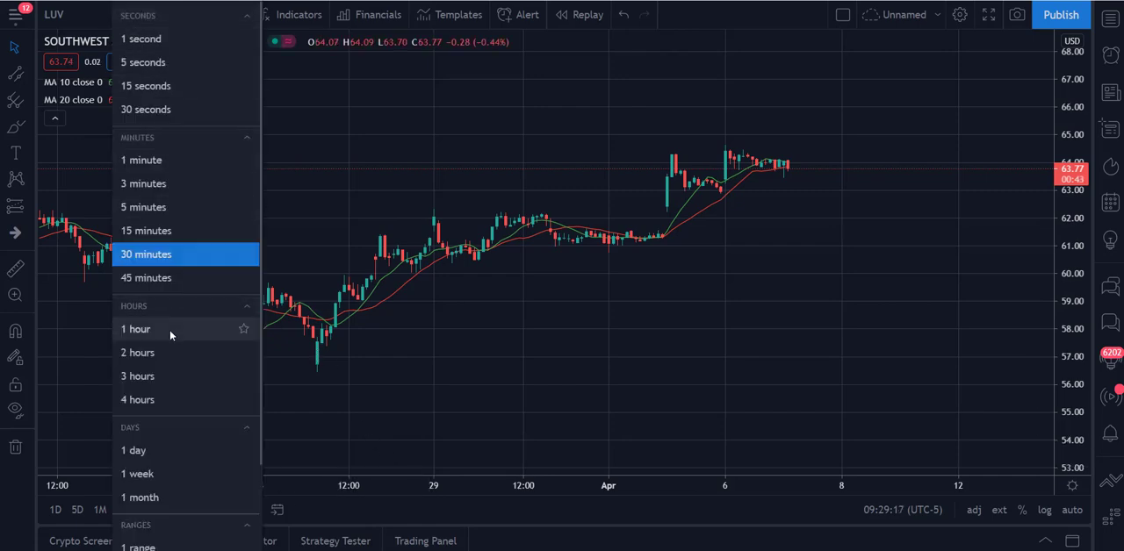
pyautogui.click(136, 329)
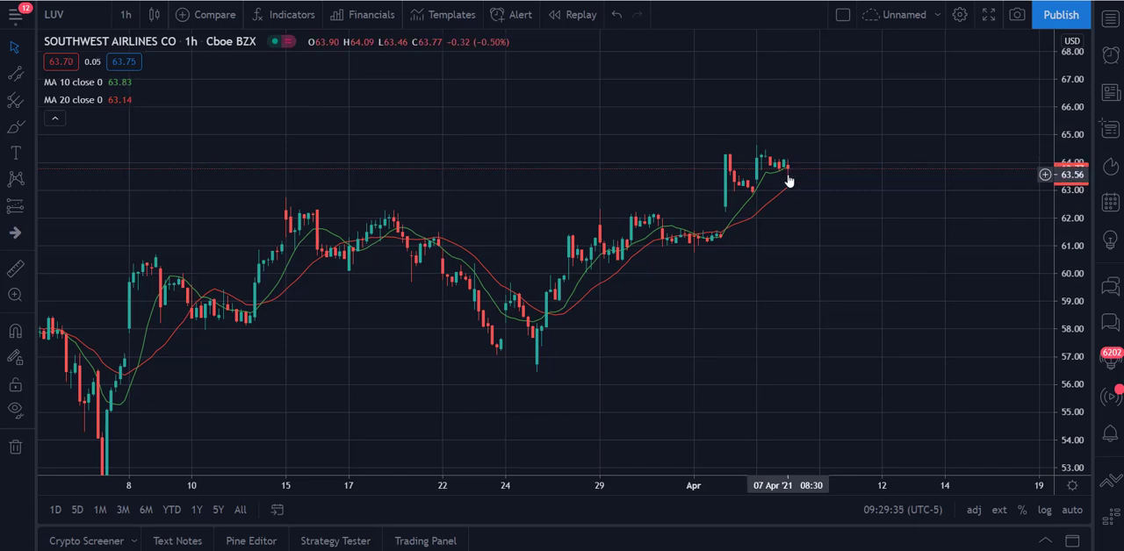
pyautogui.moveTo(780, 184)
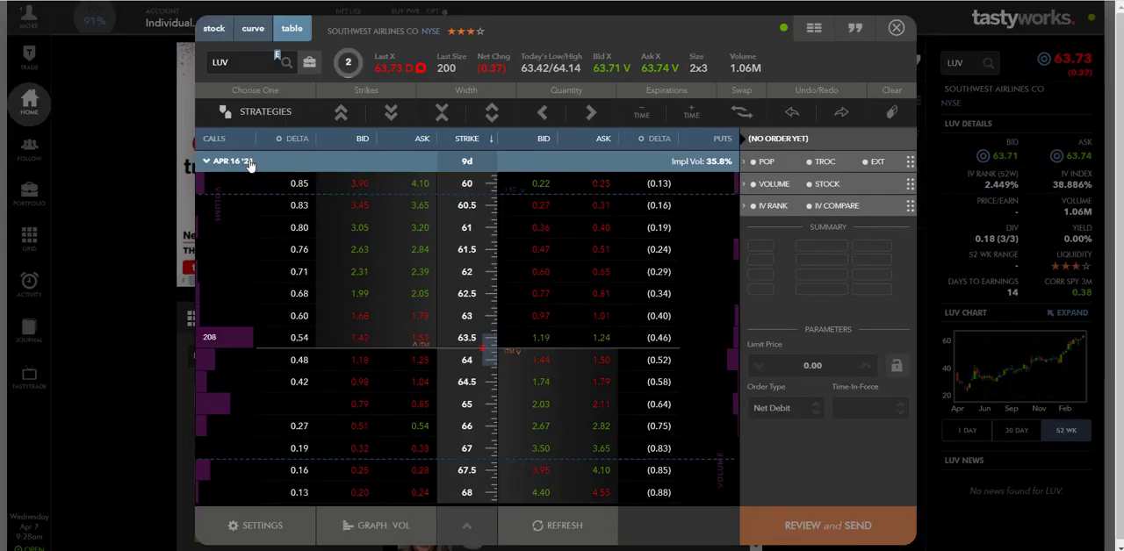
# - Select the APR 09 '21 W expiration in the LUV option chain
pyautogui.click(233, 161)
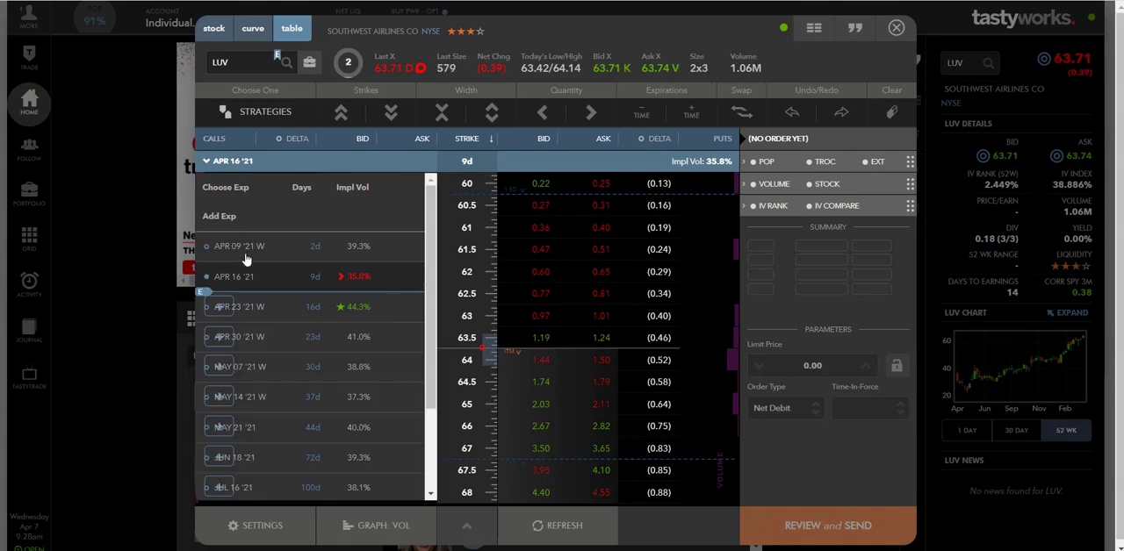
pyautogui.click(237, 246)
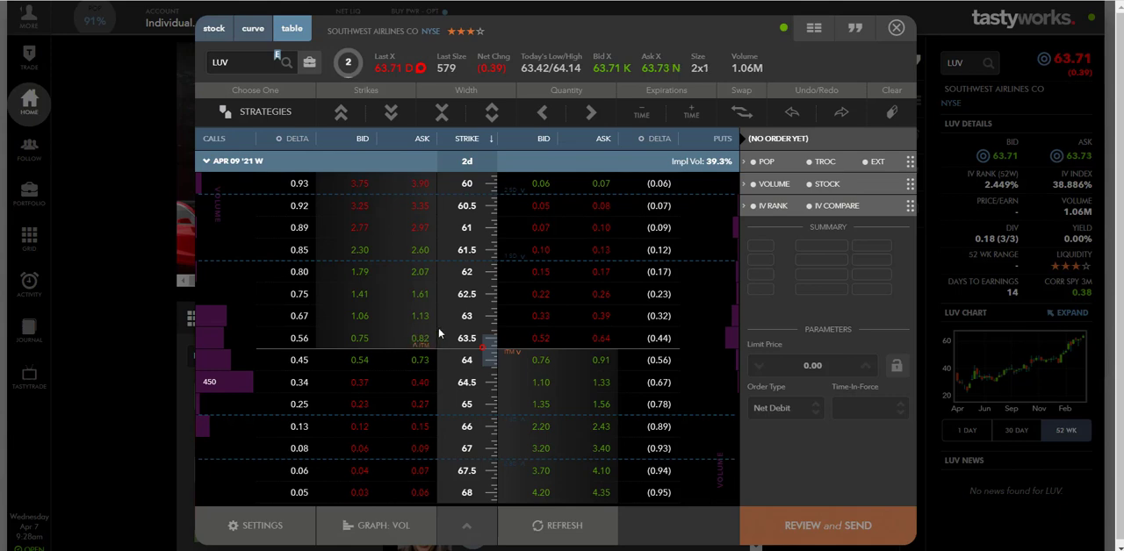
pyautogui.moveTo(430, 325)
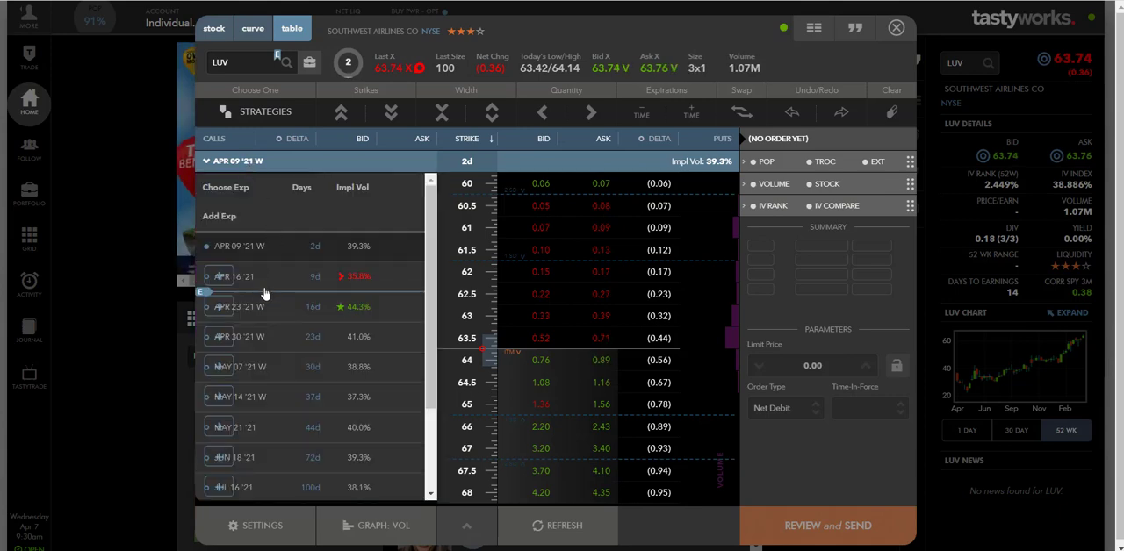
# - View APR 16 '21 options, then reopen the expiration list to pick APR 23 '21 W
pyautogui.click(239, 276)
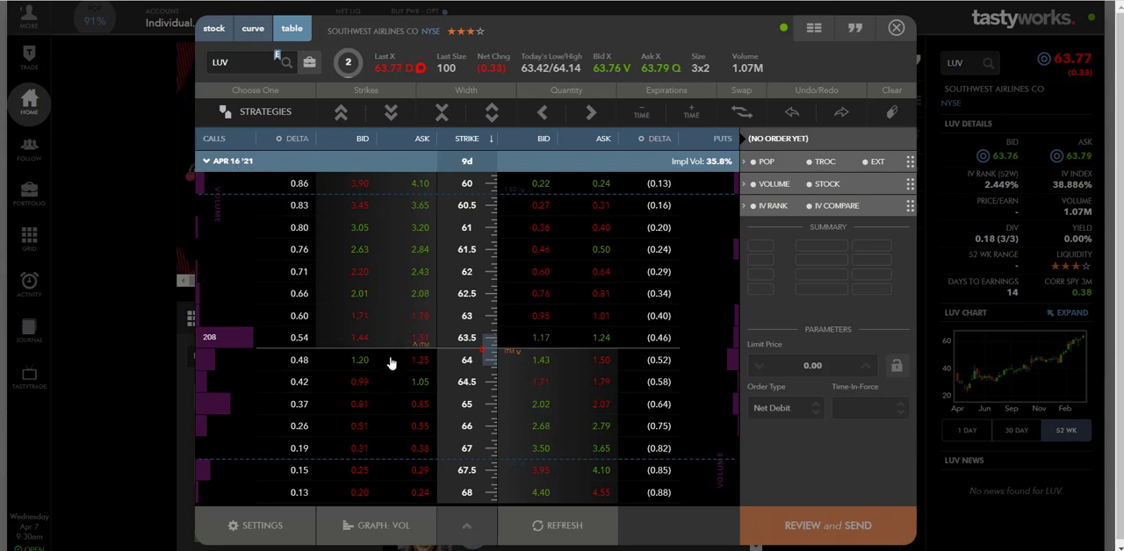
pyautogui.moveTo(426, 327)
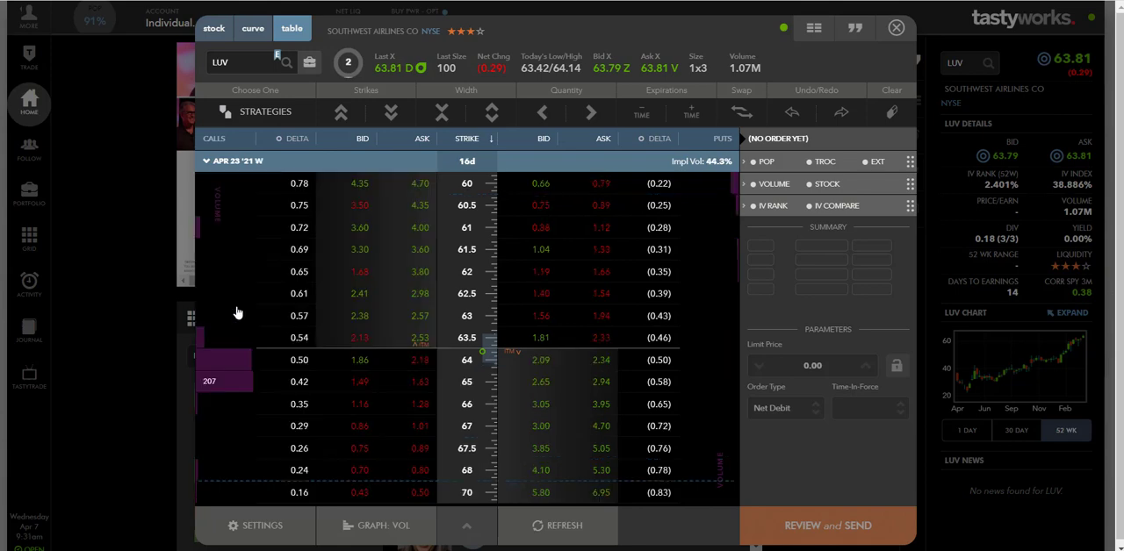
pyautogui.moveTo(448, 328)
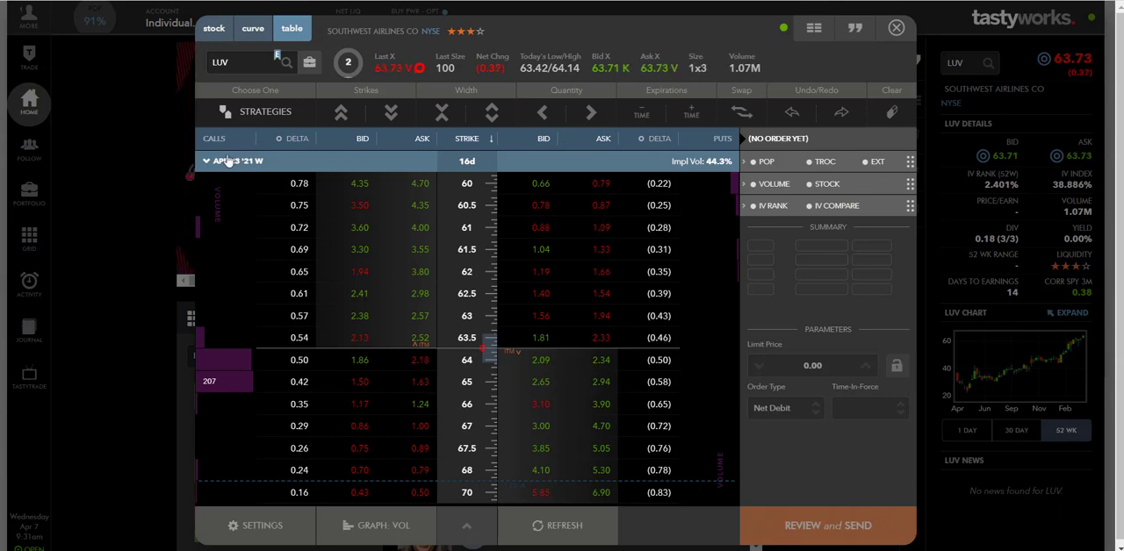
pyautogui.click(237, 160)
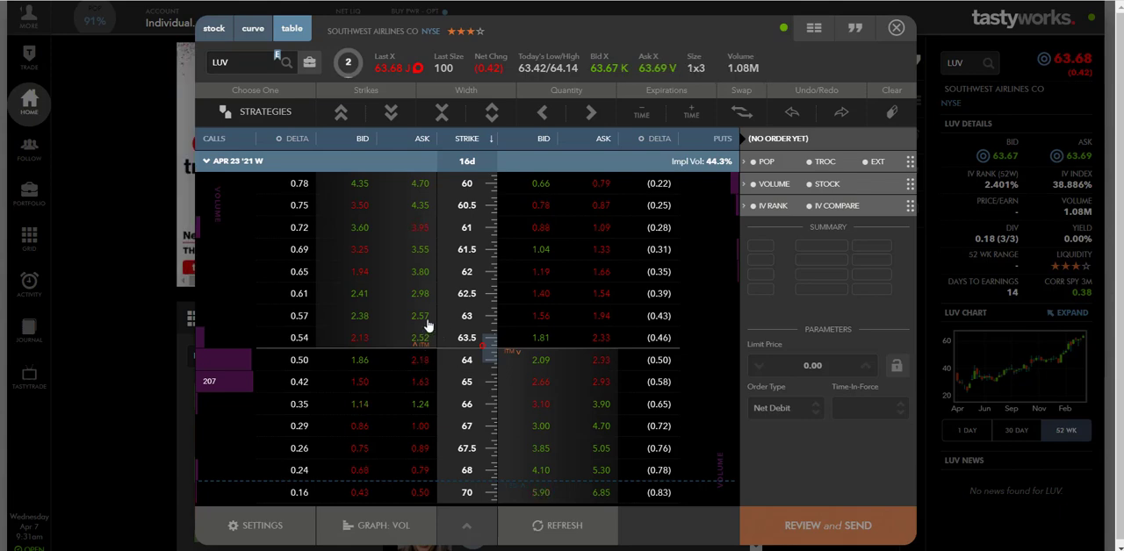
pyautogui.moveTo(360, 345)
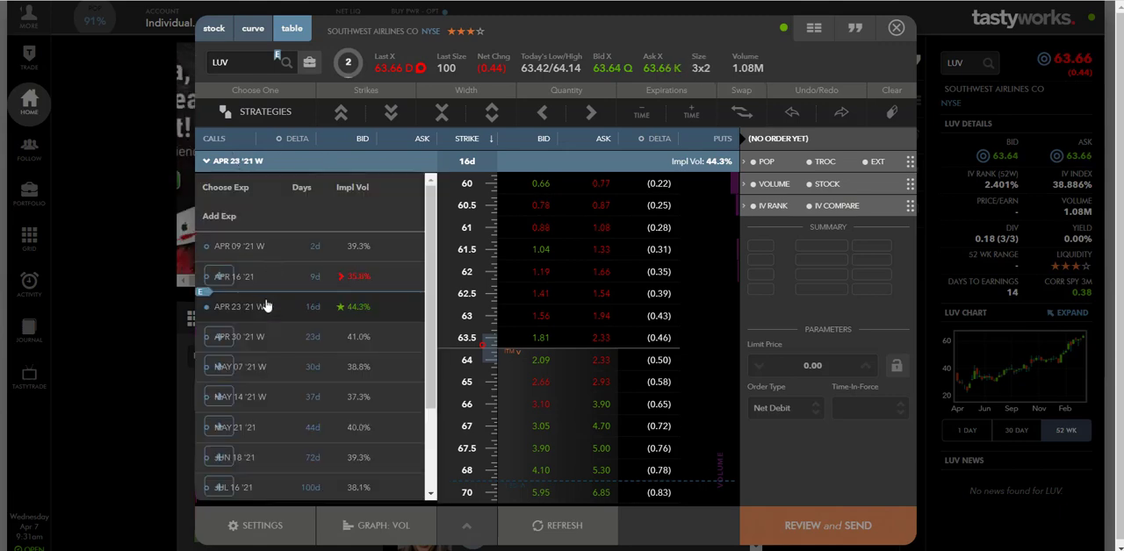
# - On APR 16 '21, review and send the buy 63 / sell 63.5 call vertical at 0.31 debit
pyautogui.click(233, 276)
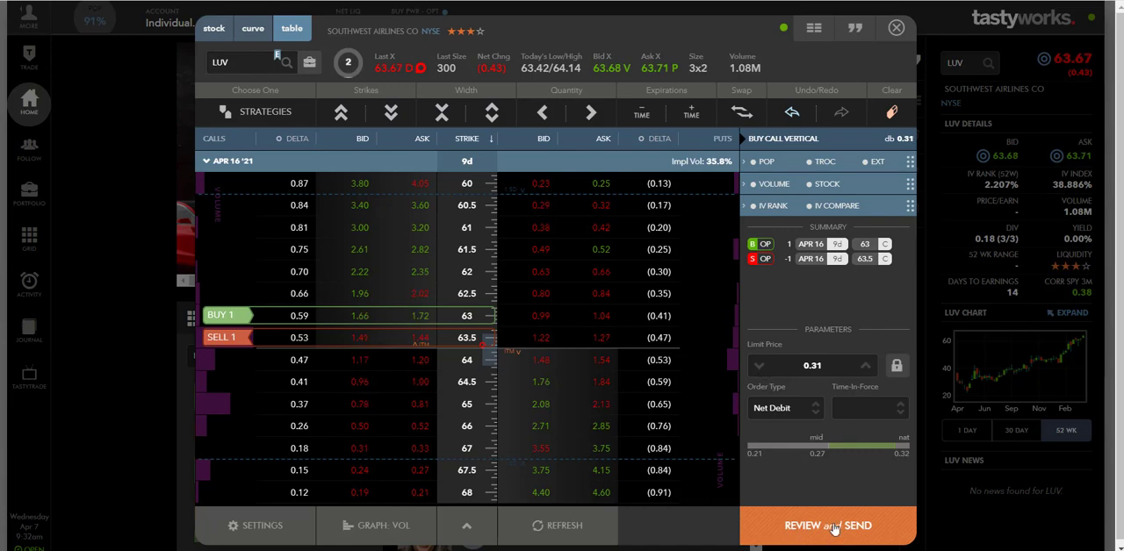
pyautogui.click(827, 525)
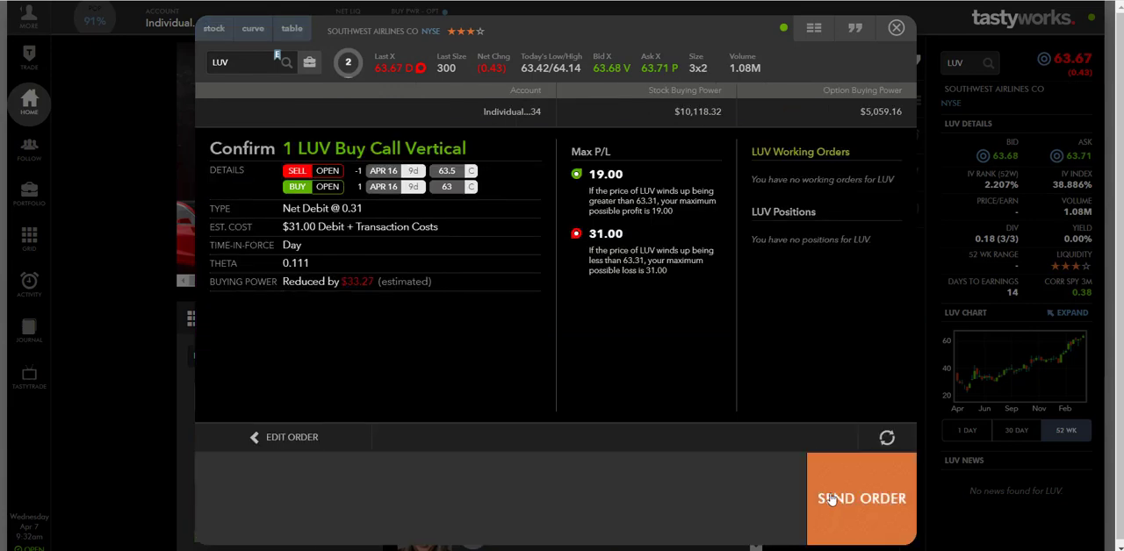
pyautogui.click(862, 499)
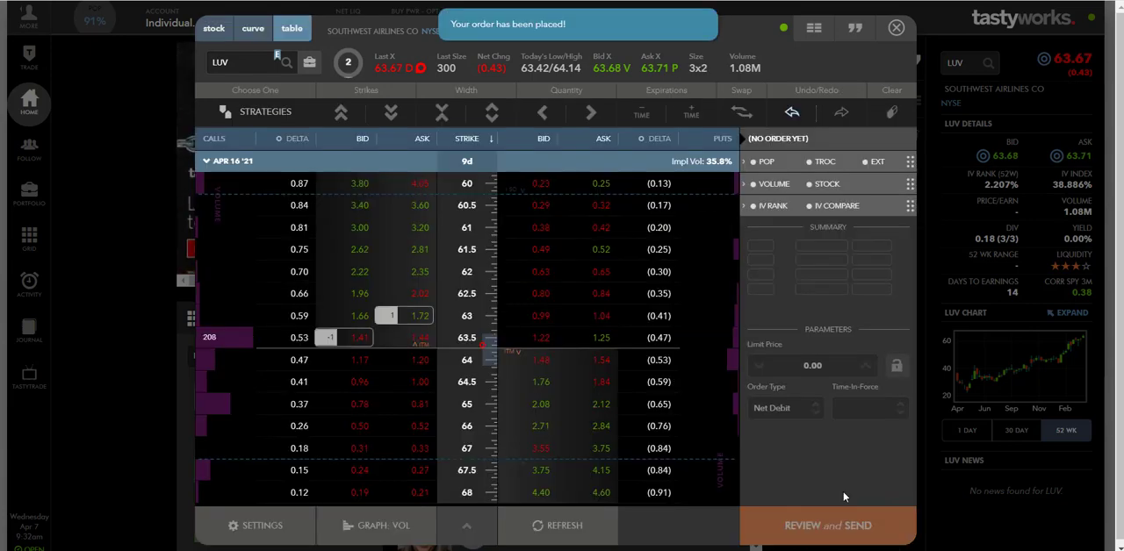